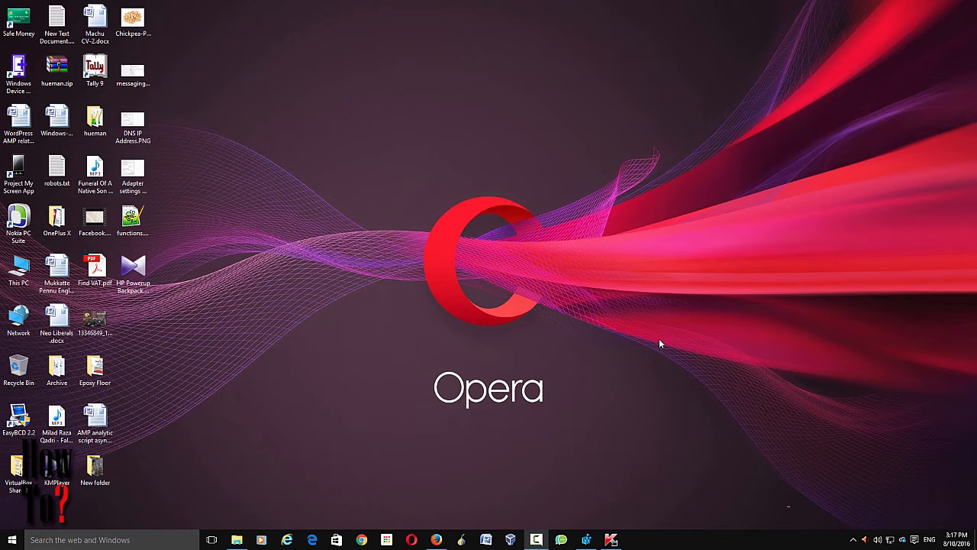
mouse_move(390, 420)
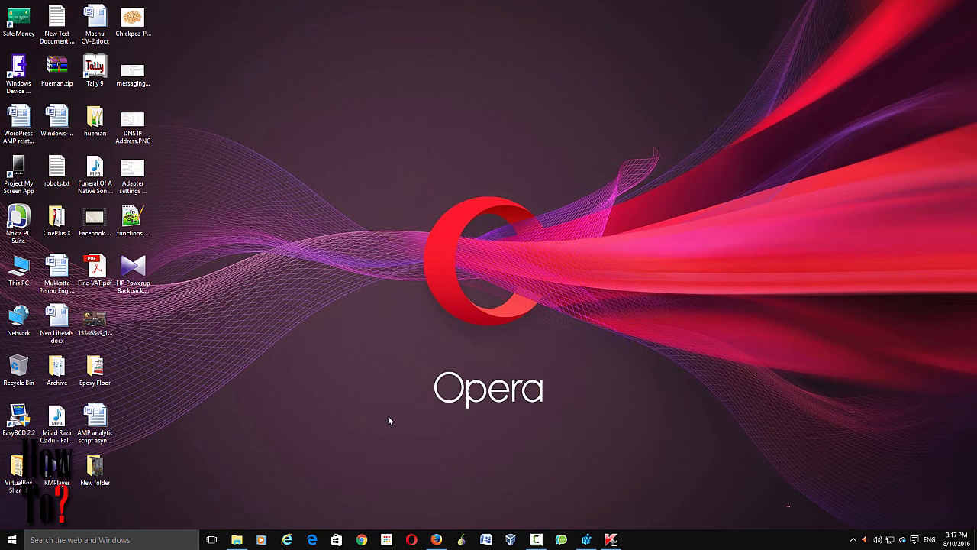
- Search Windows for "group edit" to find the Edit group policy tool
click(12, 540)
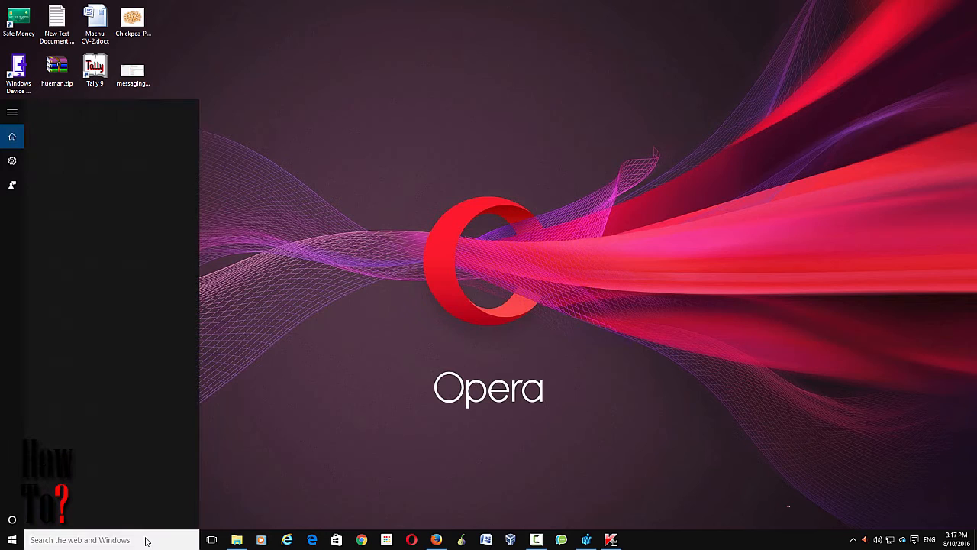
click(80, 540)
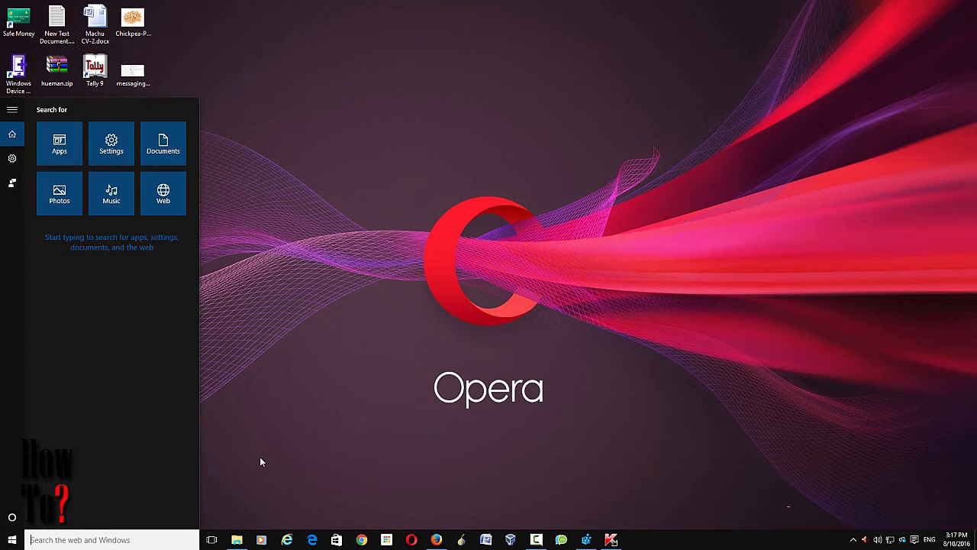
text(group edit)
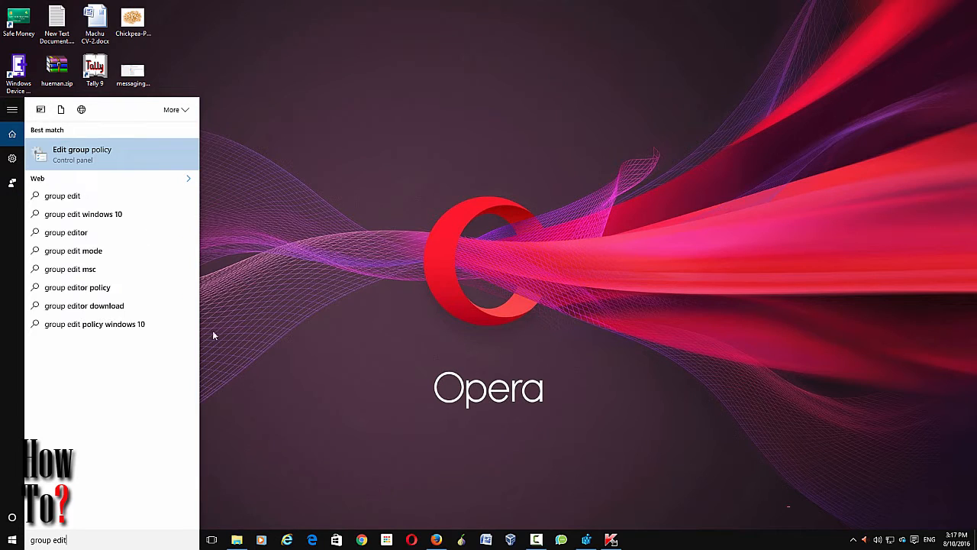
mouse_move(73, 160)
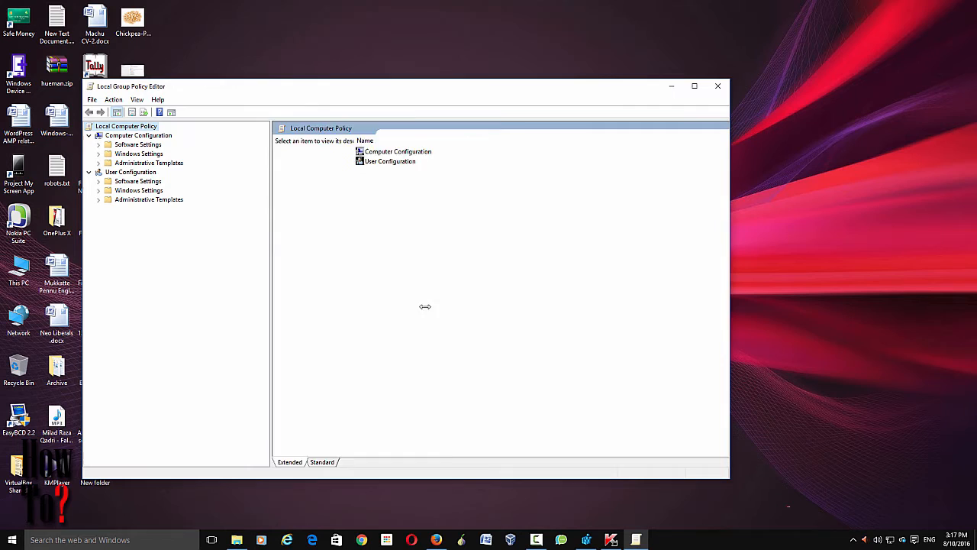
- Expand Computer Configuration's Administrative Templates and list All Settings
click(149, 163)
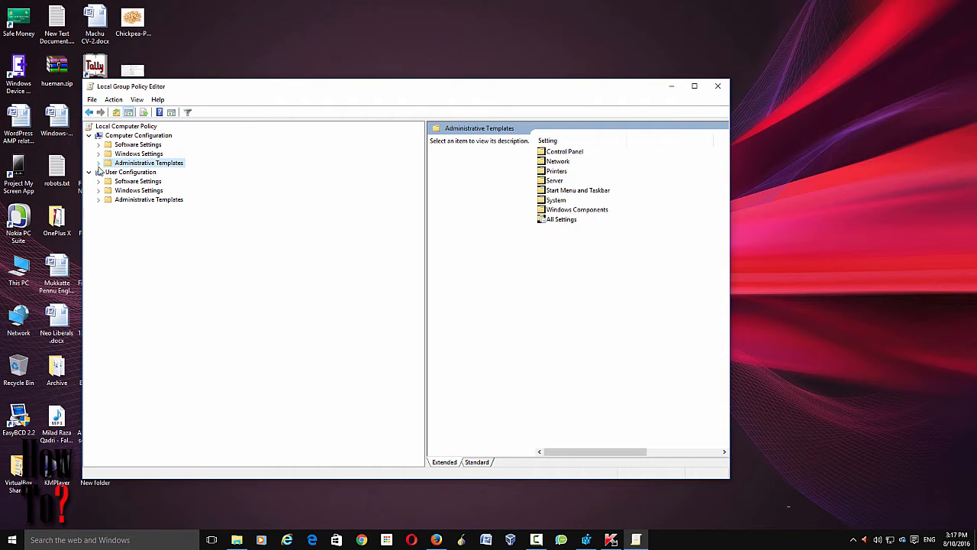
click(99, 163)
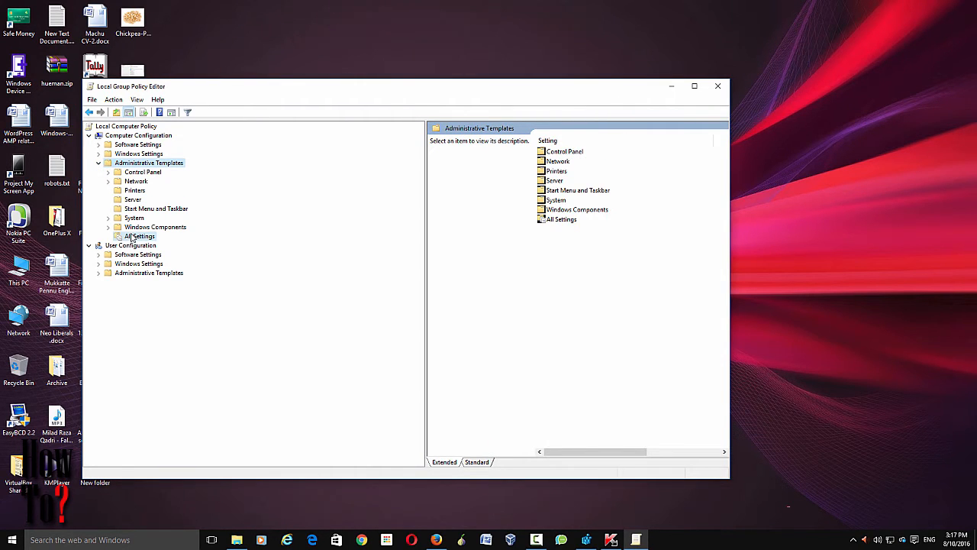
click(139, 236)
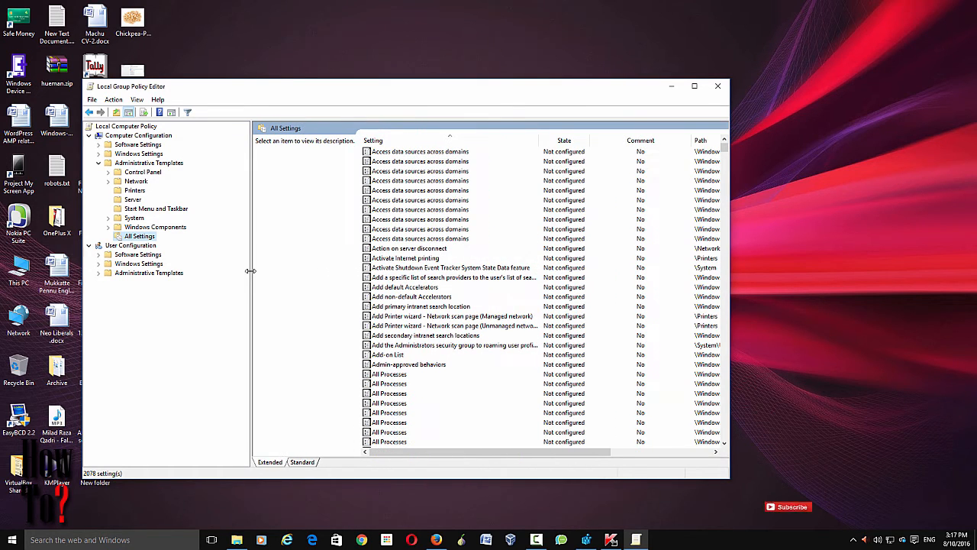
- Scroll down and select the Allow Cortana policy to view its description
scroll(down, 3)
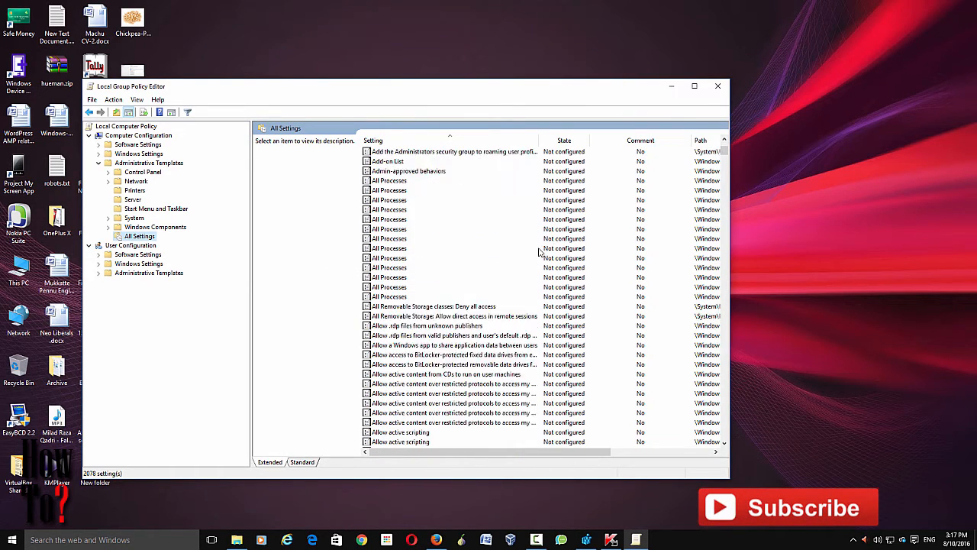
scroll(down, 3)
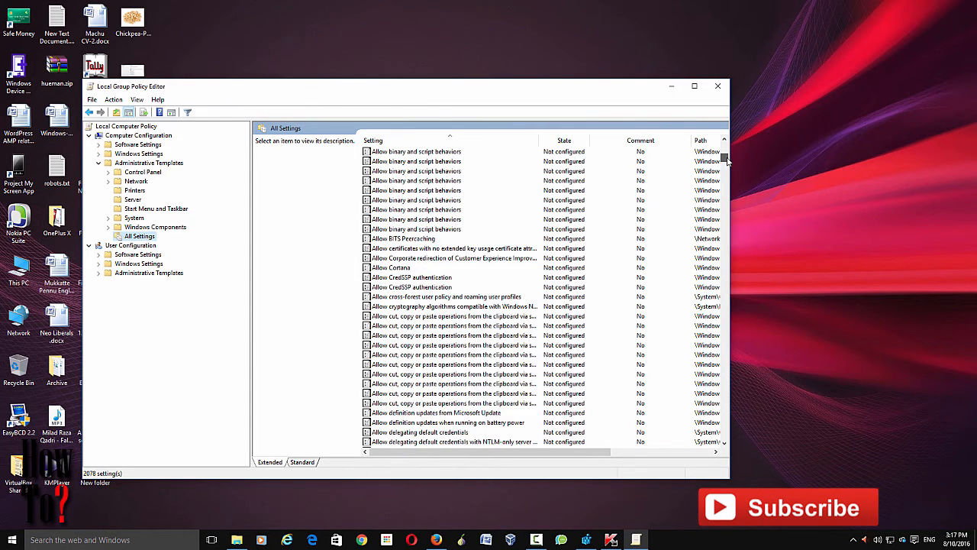
click(392, 200)
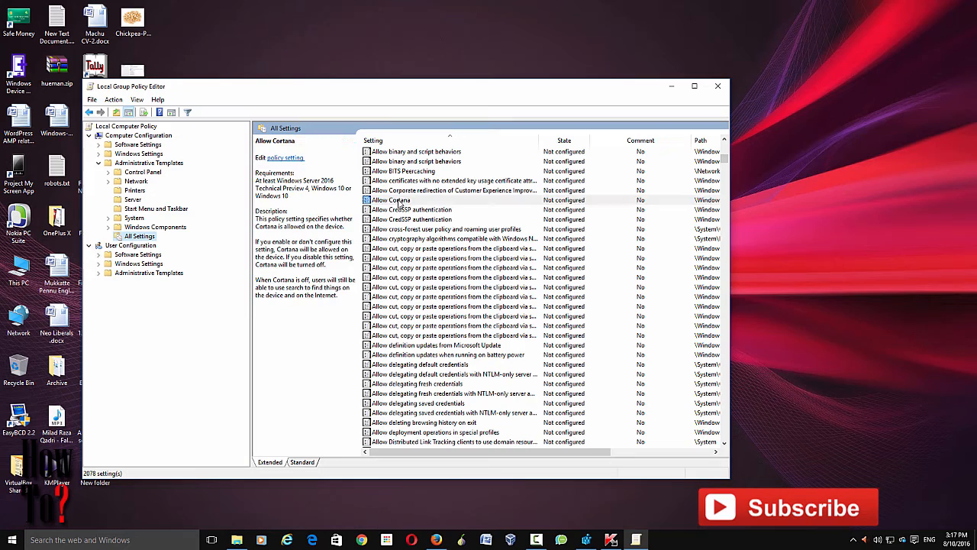
click(391, 199)
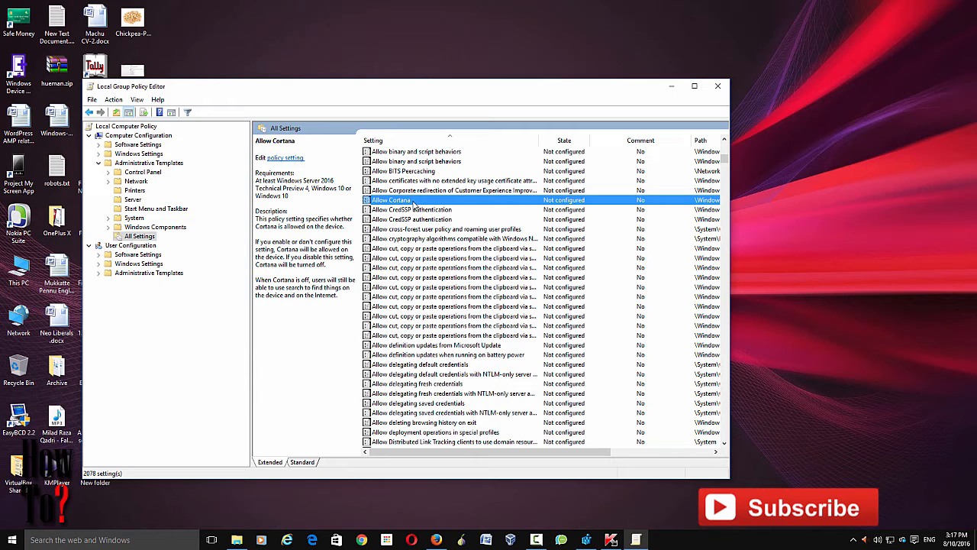
- Mark the Allow Cortana policy Disabled, then apply and confirm with OK
double_click(412, 199)
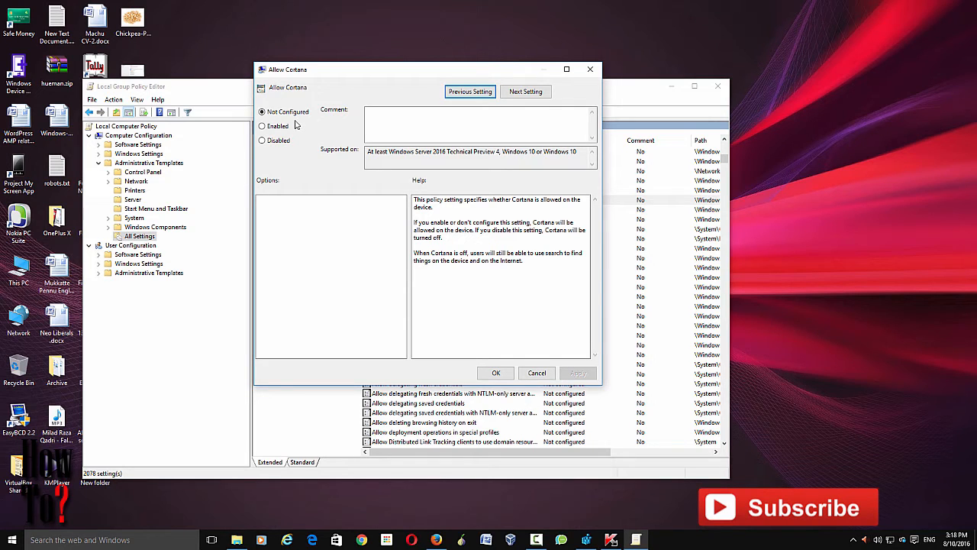
click(263, 140)
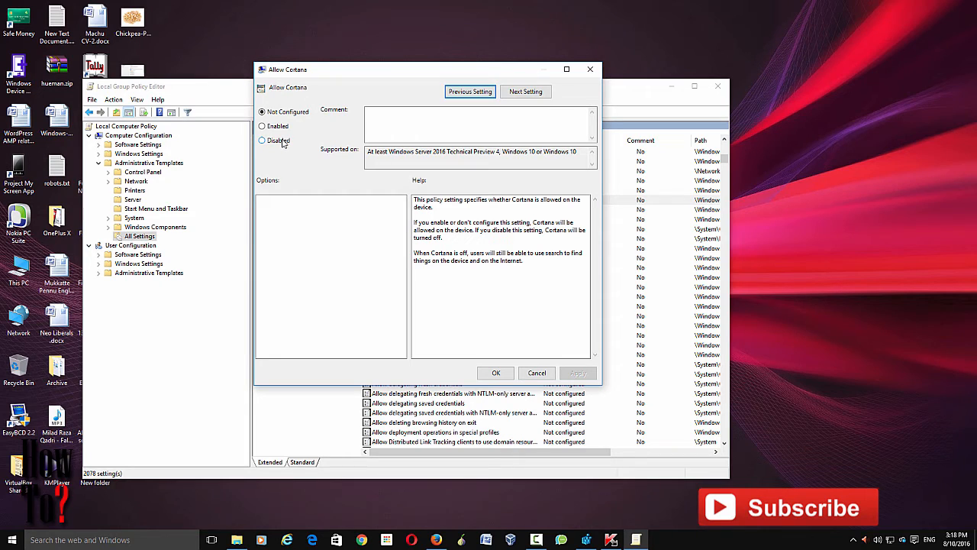
click(263, 140)
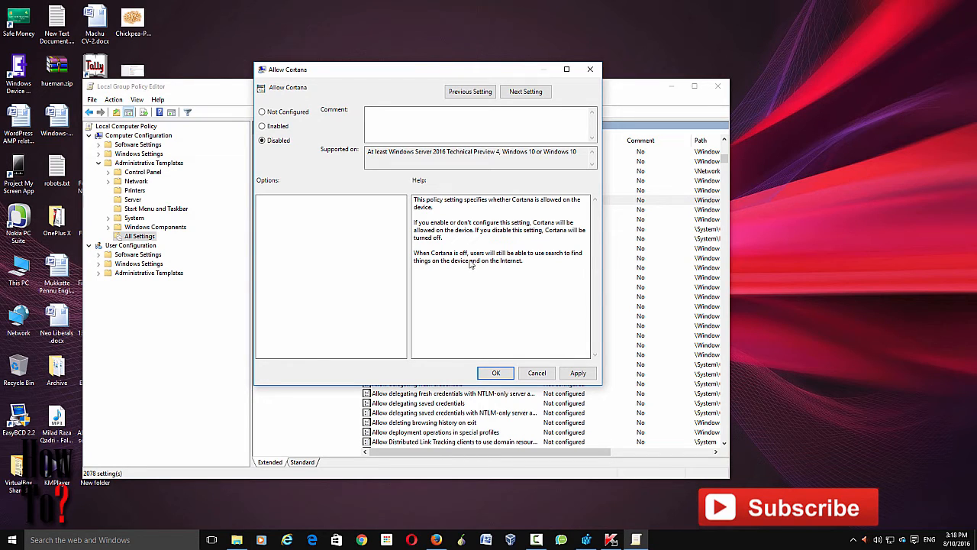
mouse_move(546, 267)
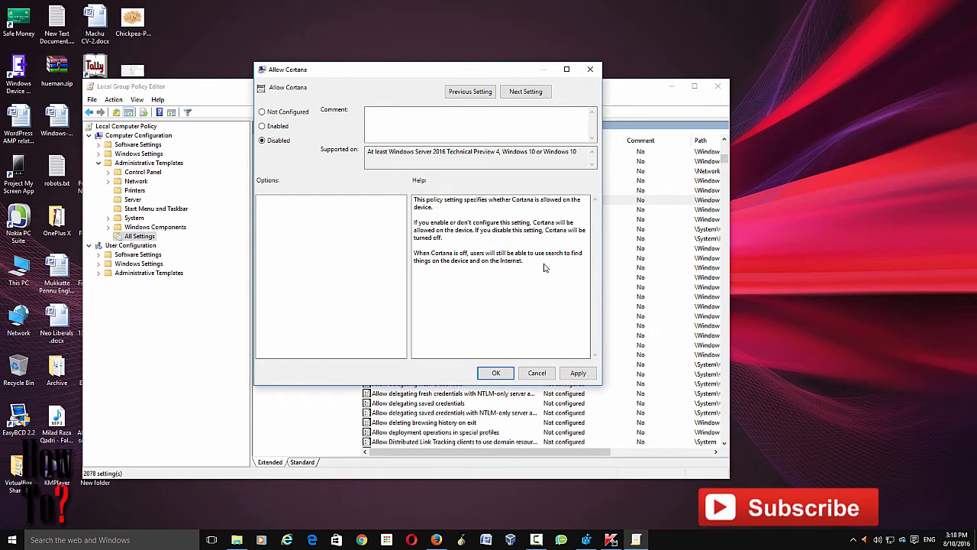
mouse_move(463, 275)
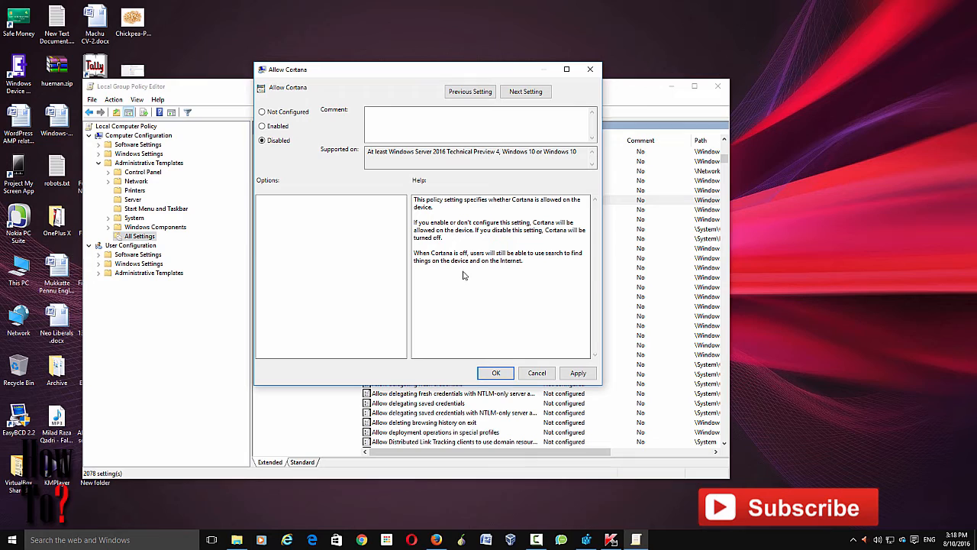
mouse_move(481, 277)
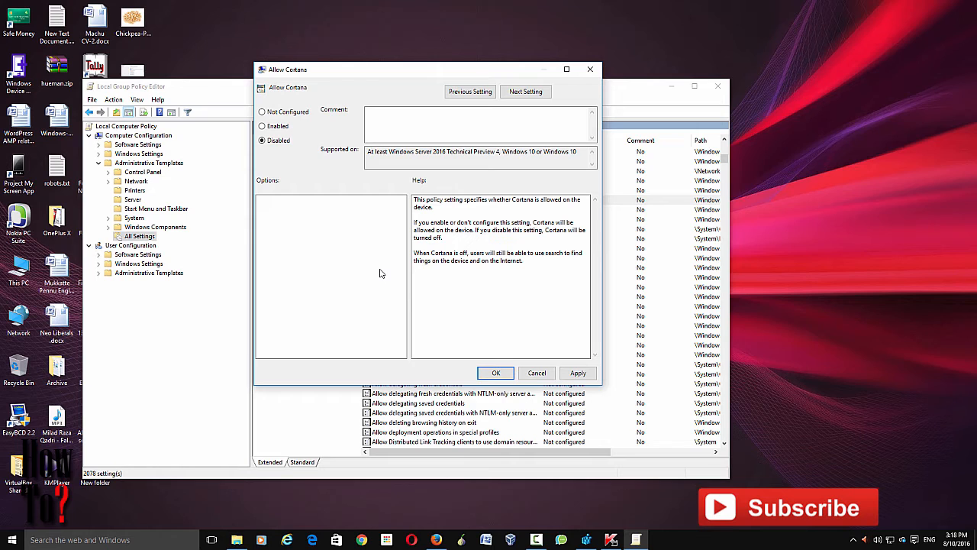
mouse_move(344, 204)
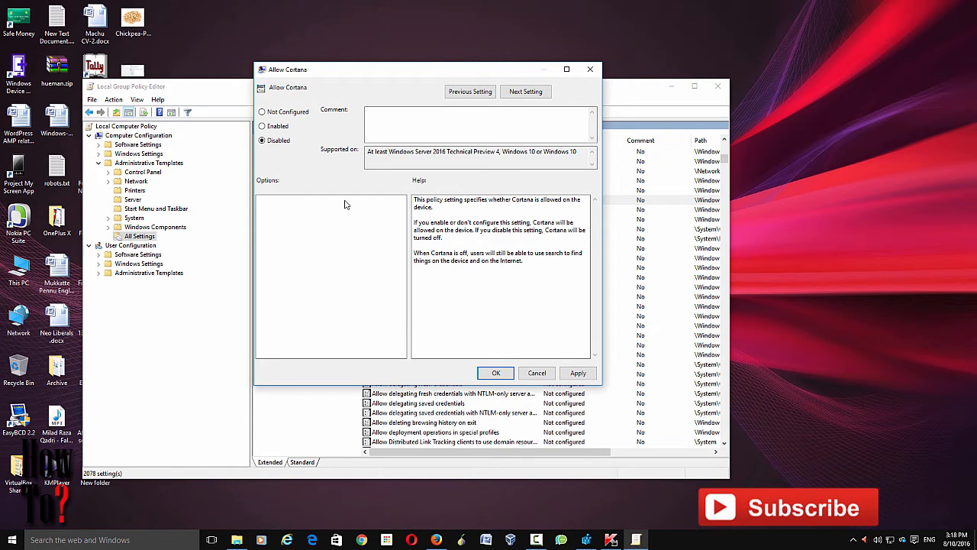
mouse_move(295, 175)
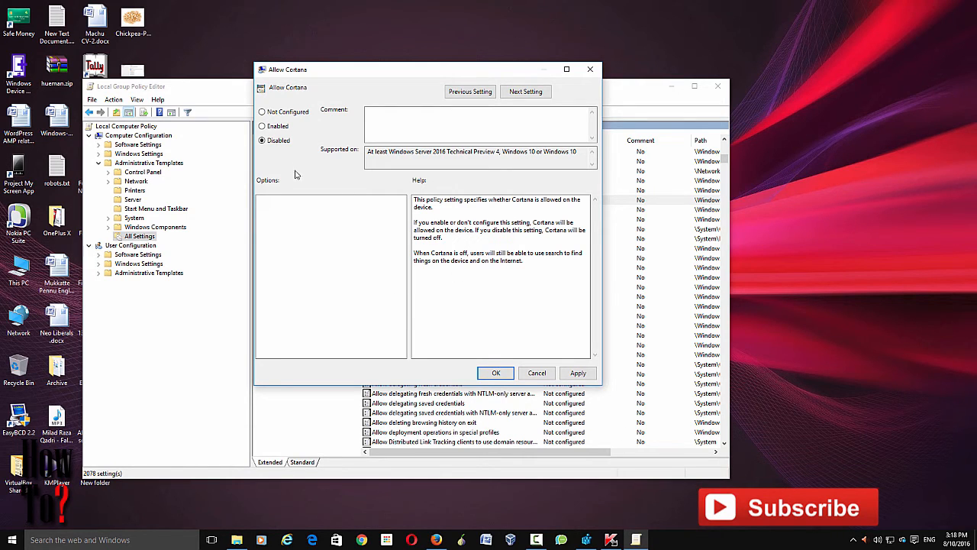
click(578, 373)
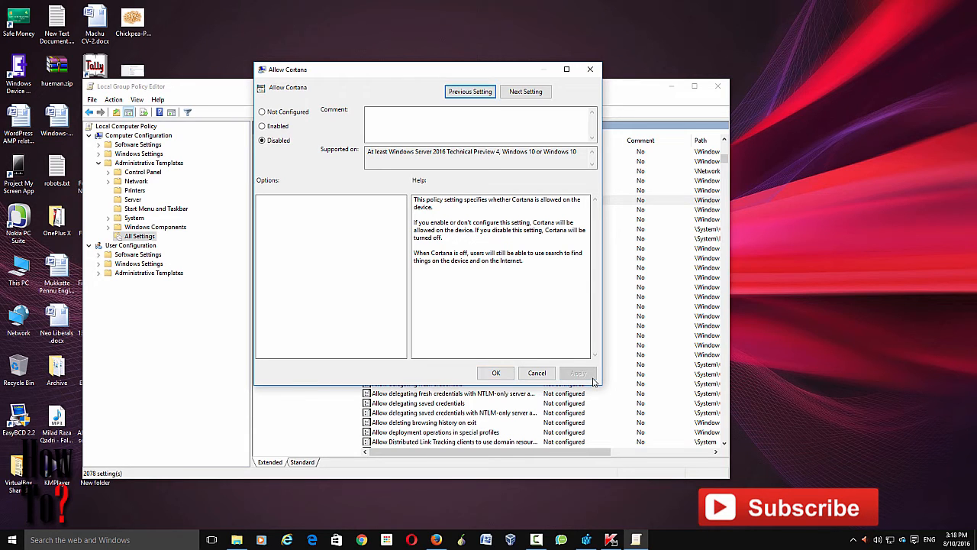
click(496, 373)
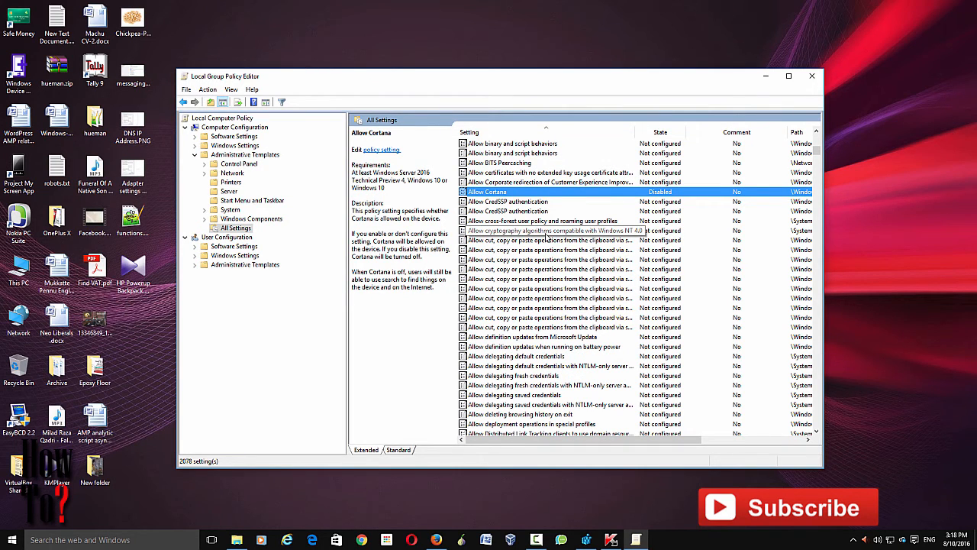
- Close the Local Group Policy Editor window to return to the desktop
click(812, 75)
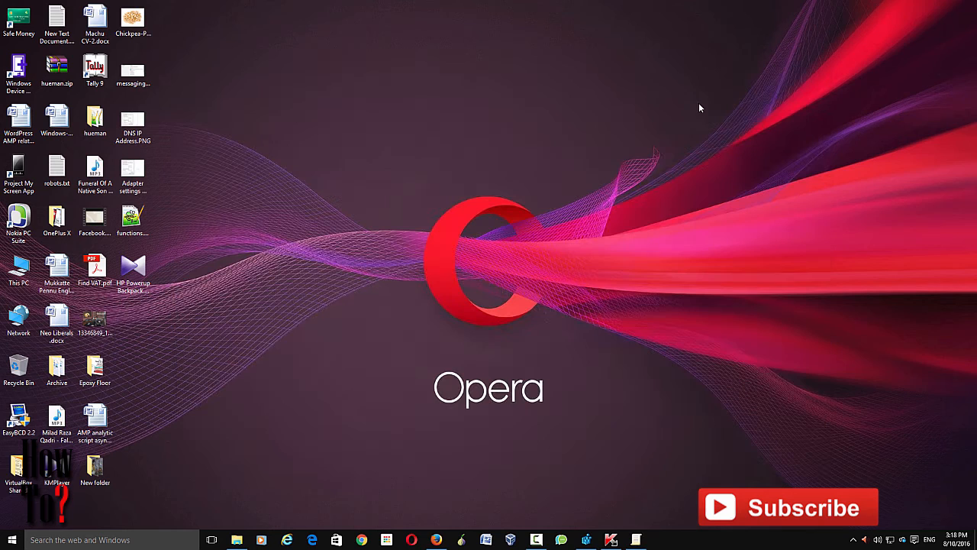
mouse_move(424, 263)
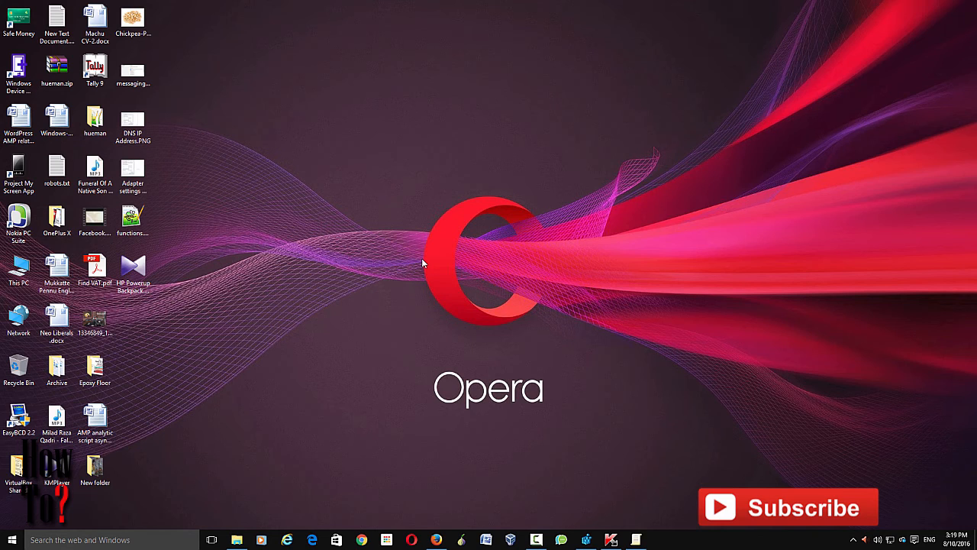
mouse_move(389, 315)
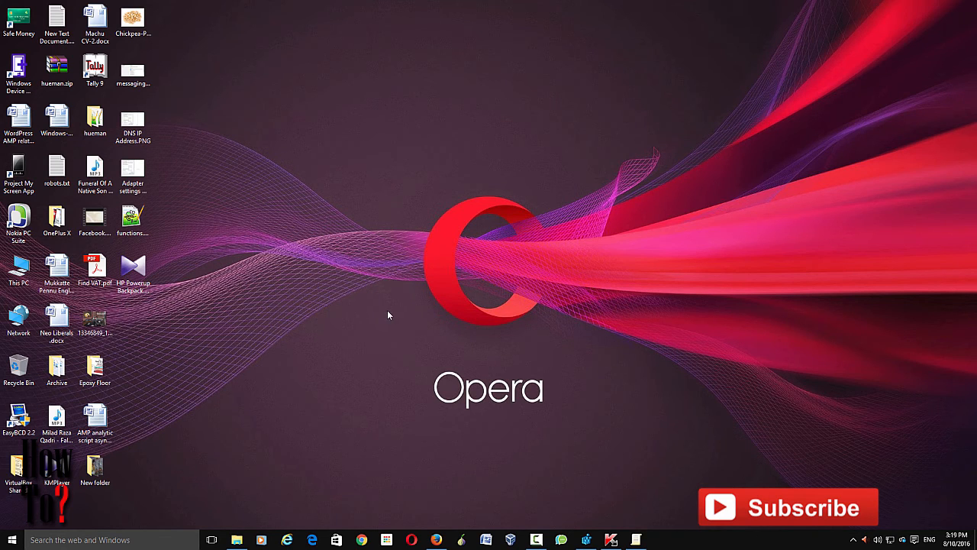
mouse_move(509, 431)
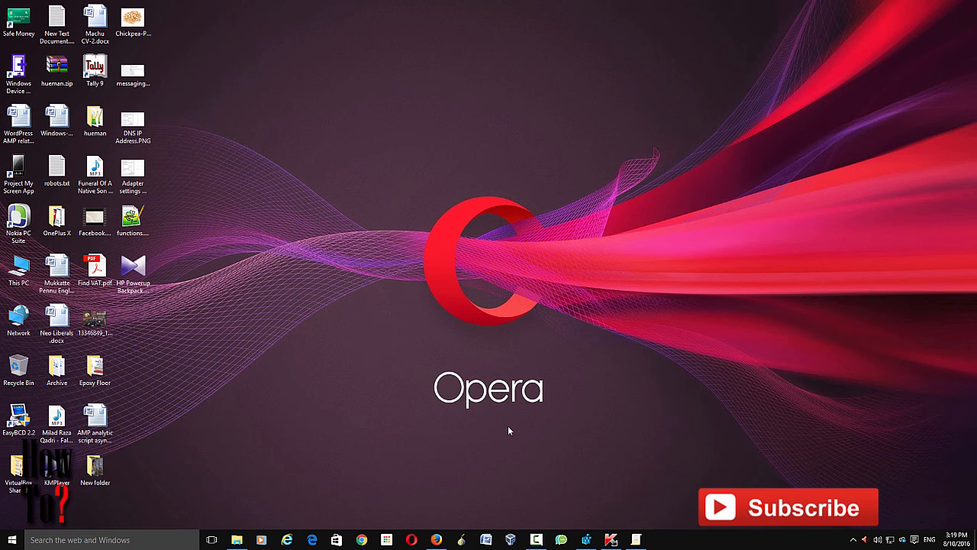